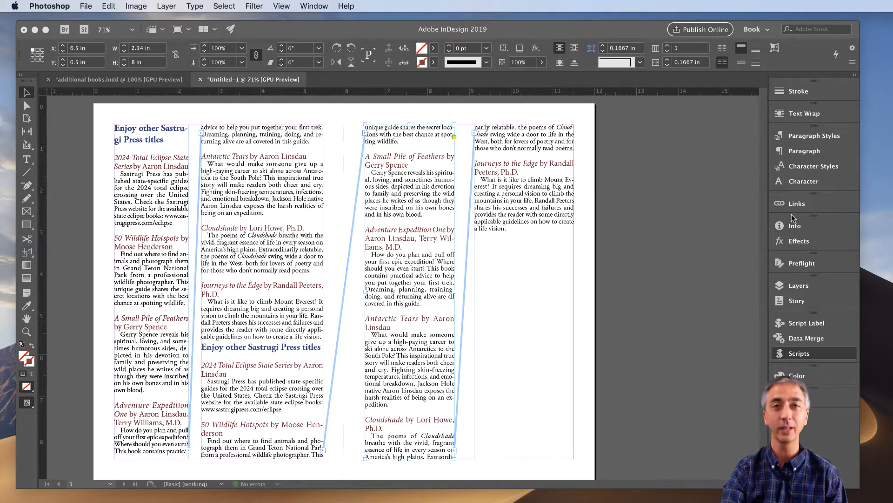
mouse_move(437, 219)
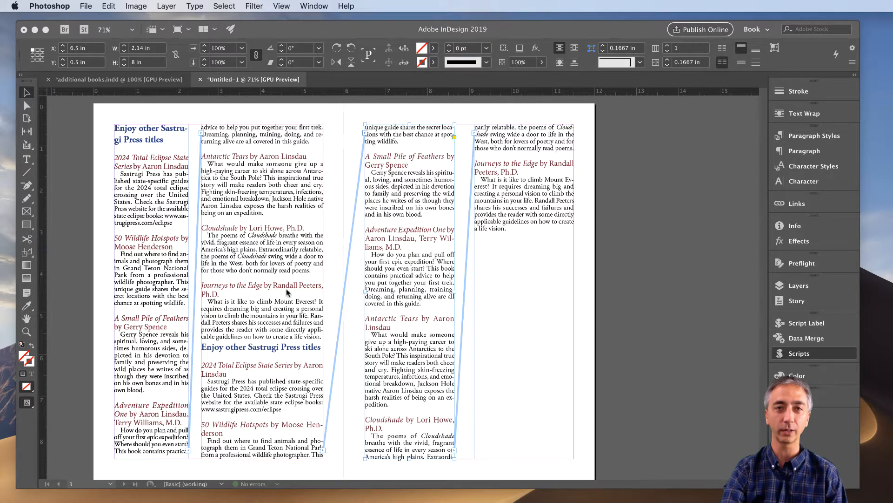
mouse_move(387, 290)
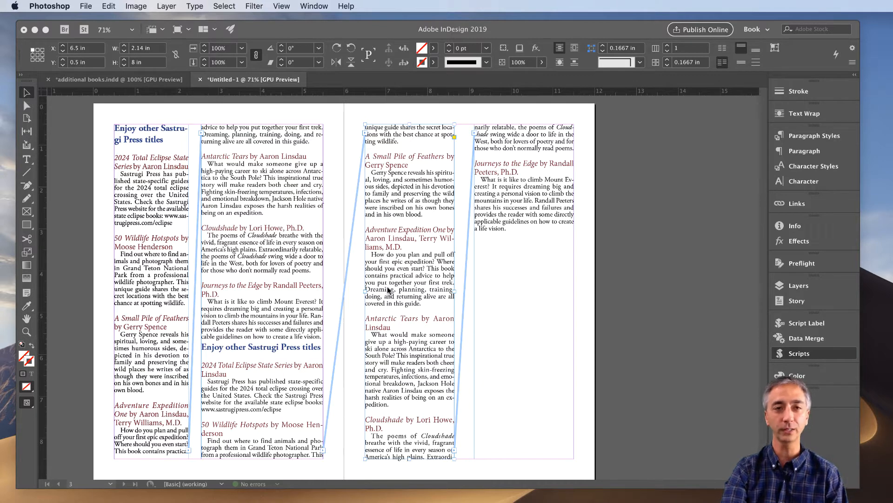
mouse_move(469, 218)
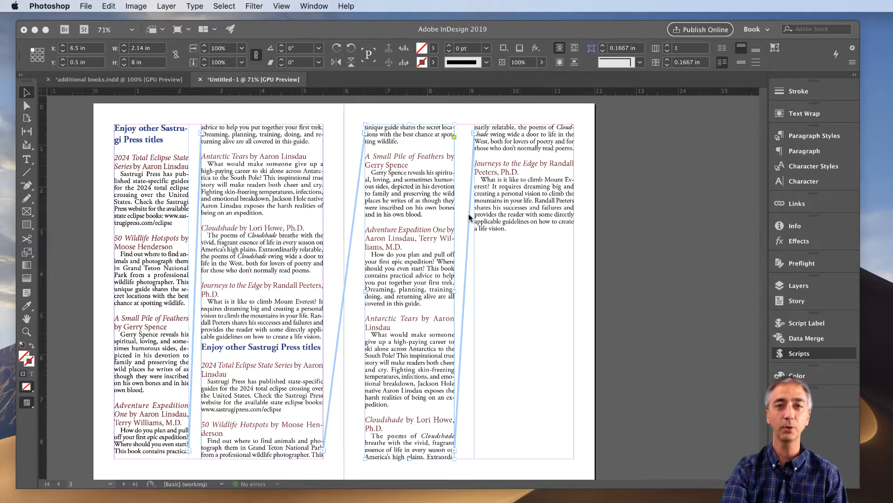
mouse_move(456, 216)
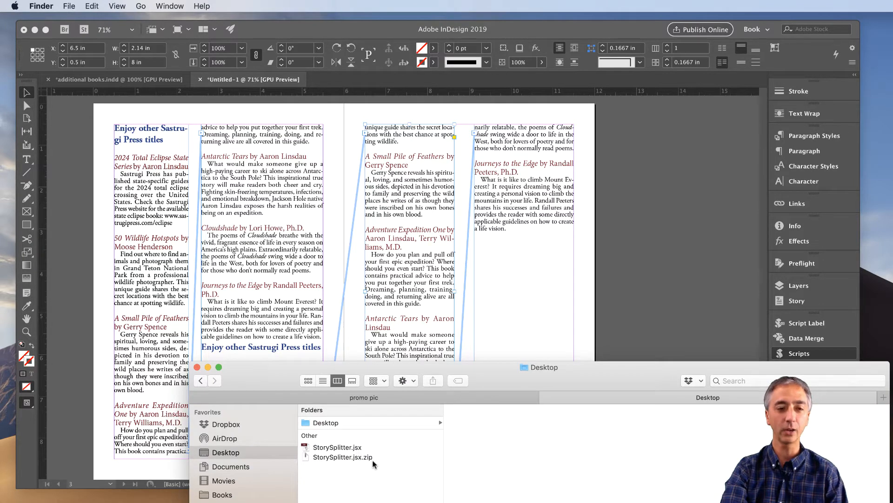
mouse_move(373, 464)
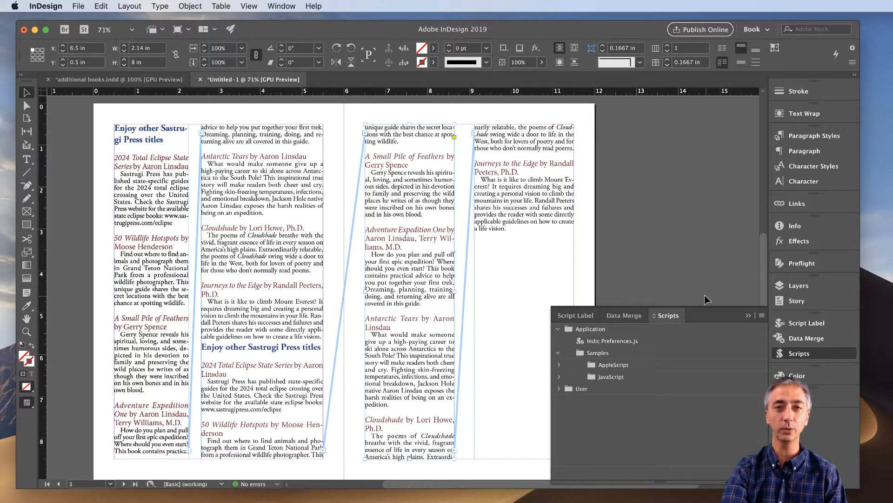
left_click(749, 314)
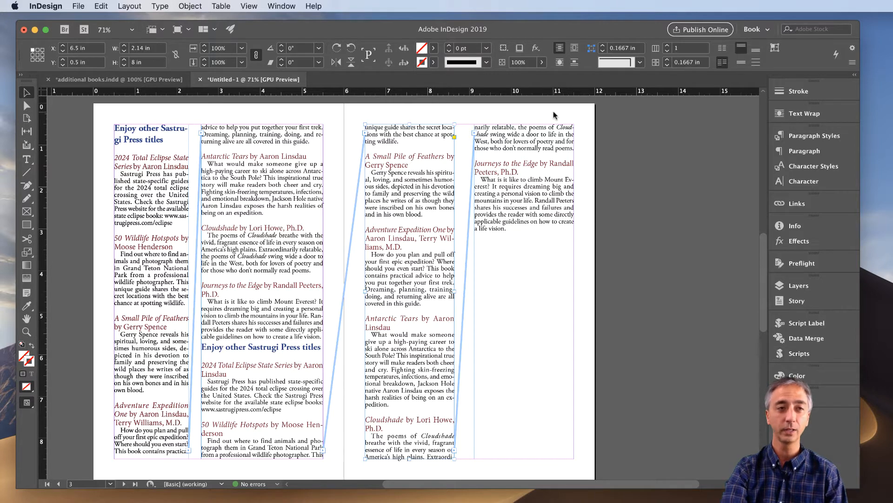
left_click(281, 6)
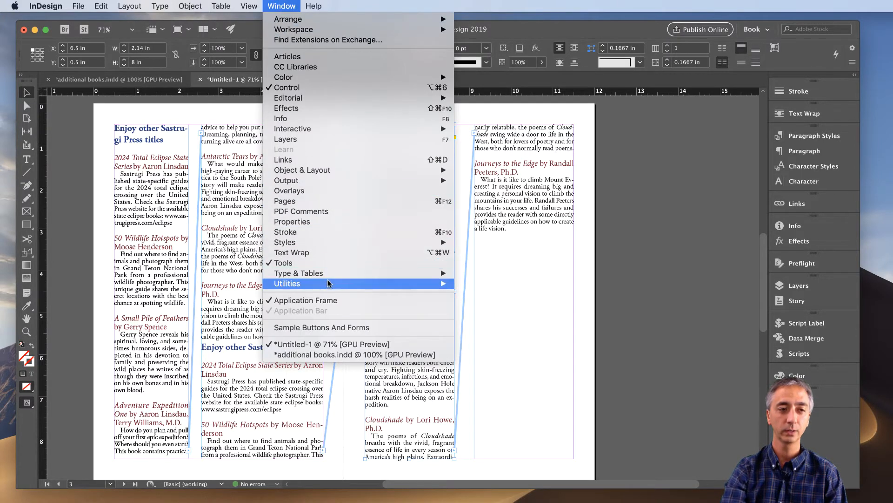
mouse_move(286, 283)
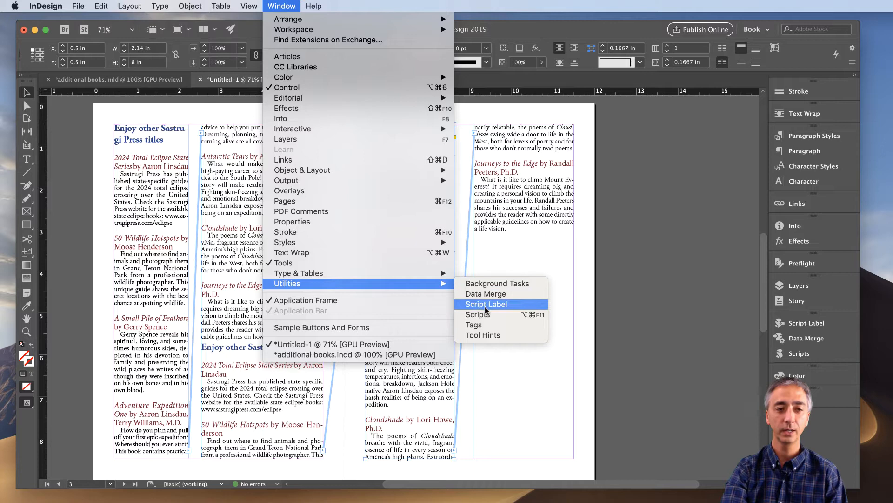
left_click(478, 314)
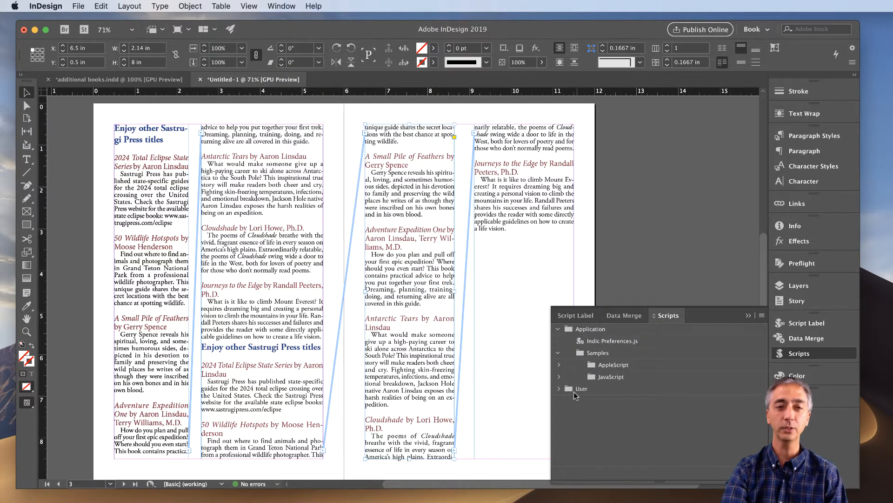
left_click(582, 388)
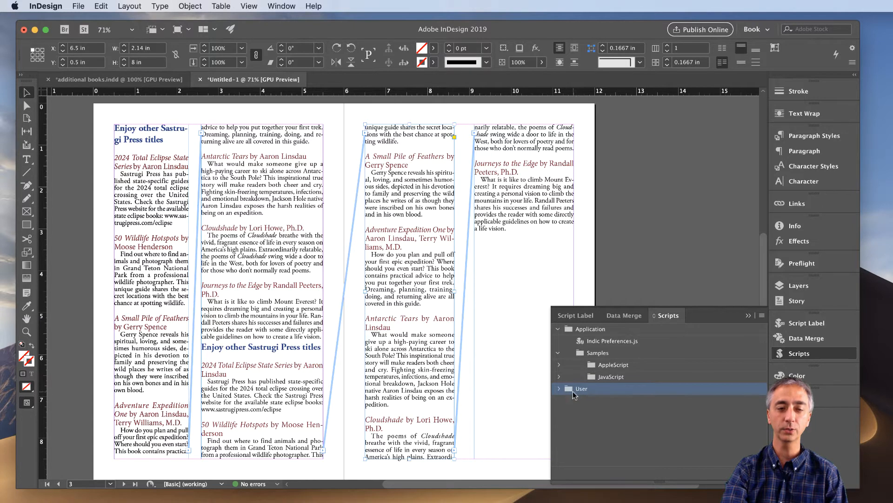
mouse_move(582, 394)
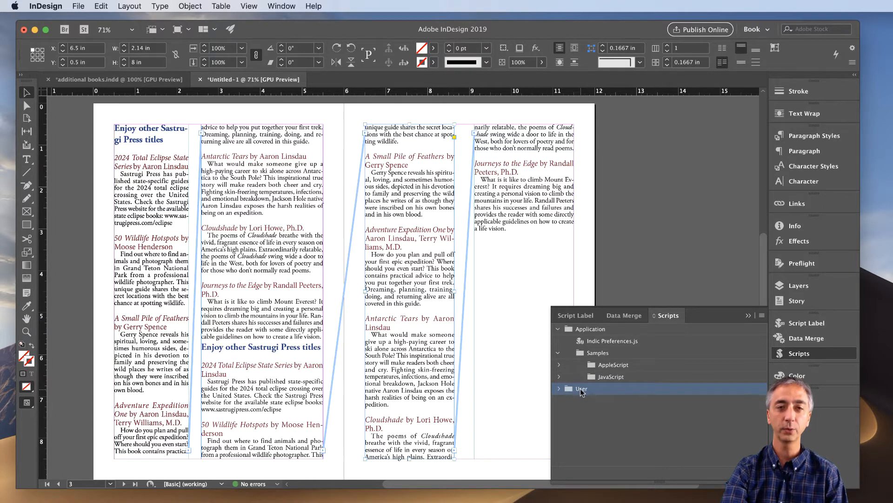
Reveal the User scripts folder in Finder from its context menu.
right_click(582, 388)
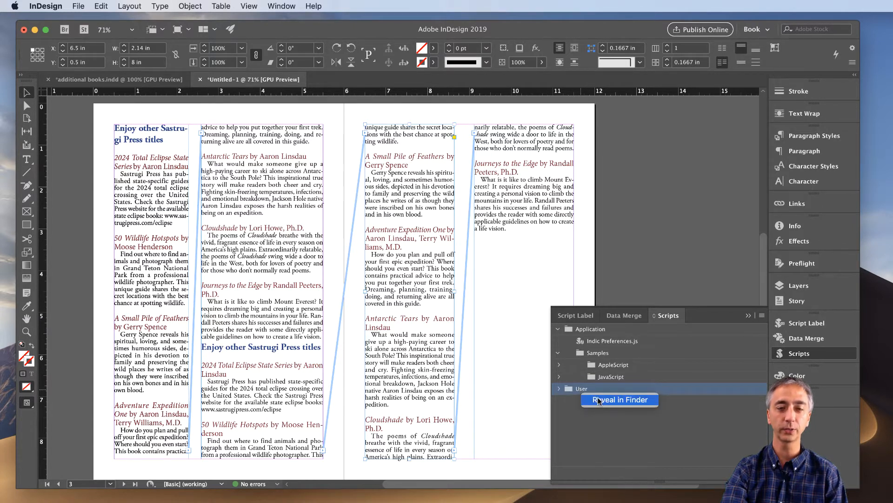
left_click(620, 399)
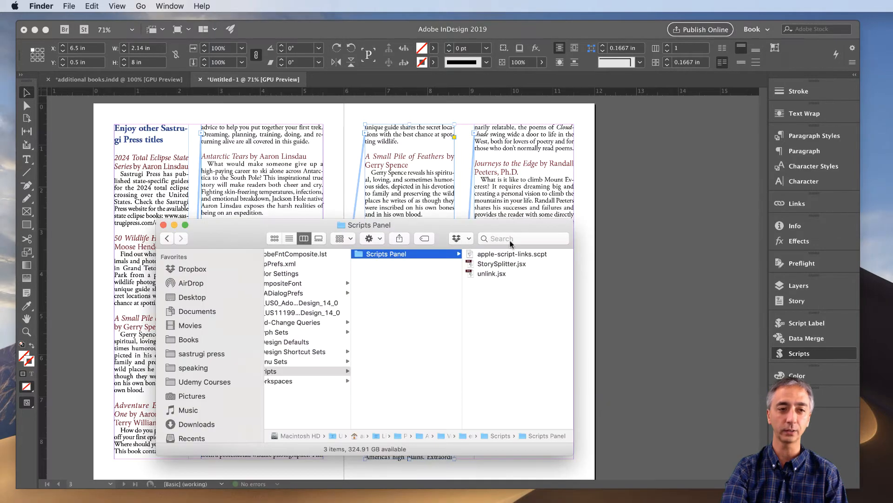
mouse_move(456, 275)
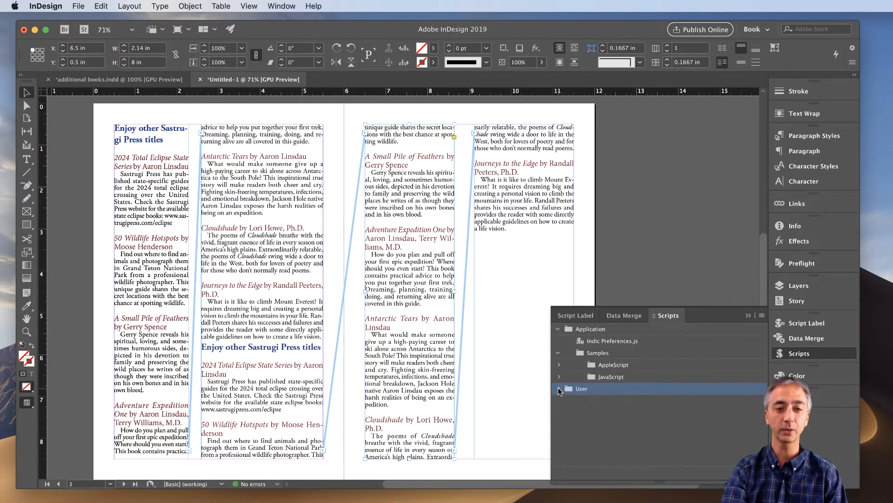
Expand the User folder to show apple-script-links.scpt, StorySplitter.jsx and unlink.jsx.
left_click(560, 388)
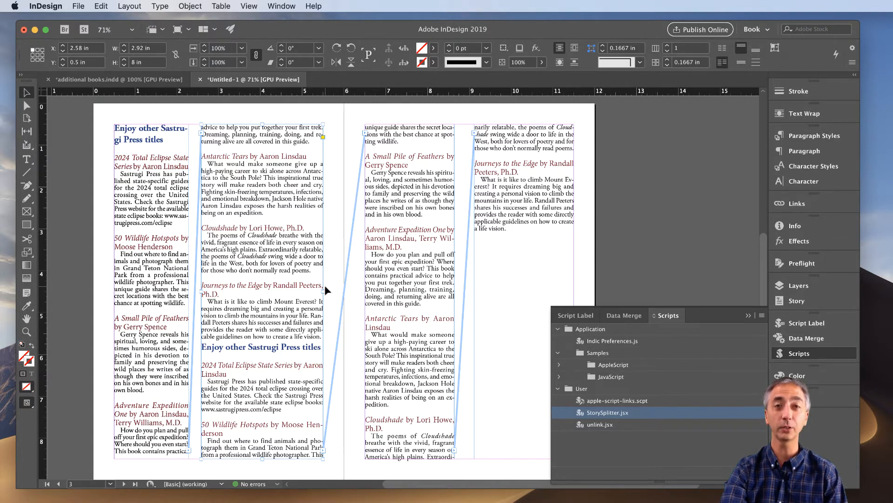
Run StorySplitter.jsx with Split After Selected Frame to separate the right-page columns.
double_click(607, 411)
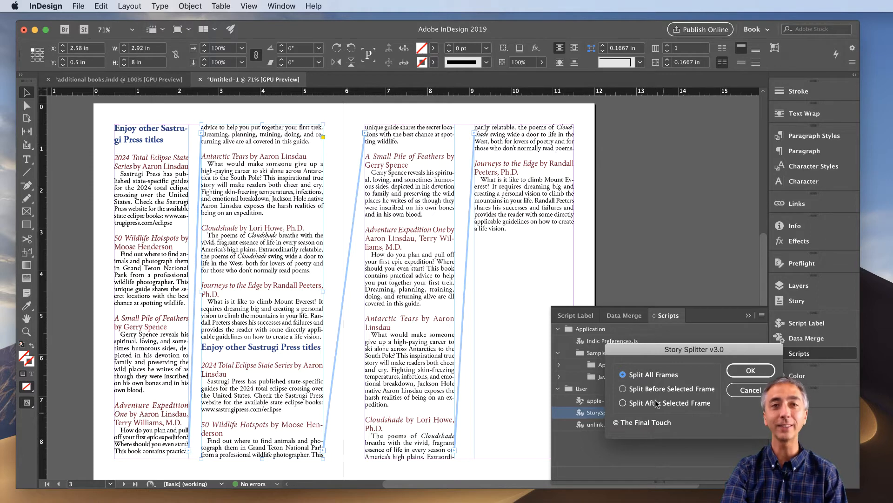
left_click(622, 403)
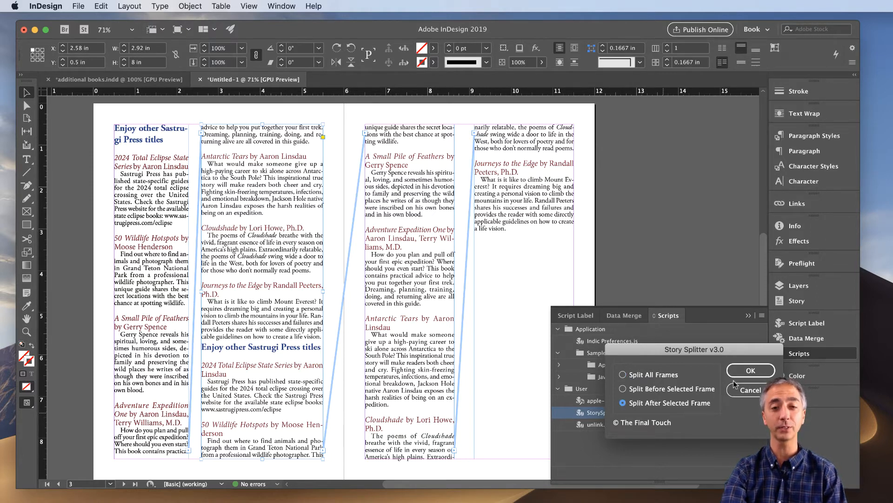
left_click(750, 370)
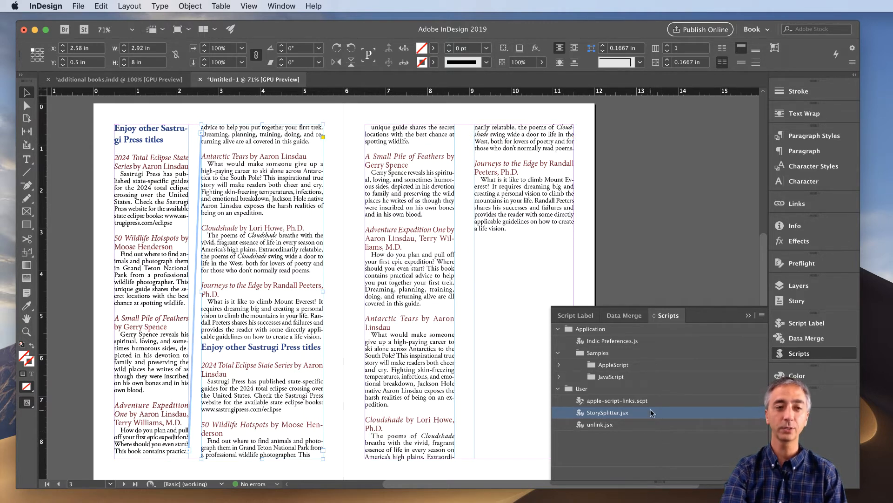
double_click(606, 412)
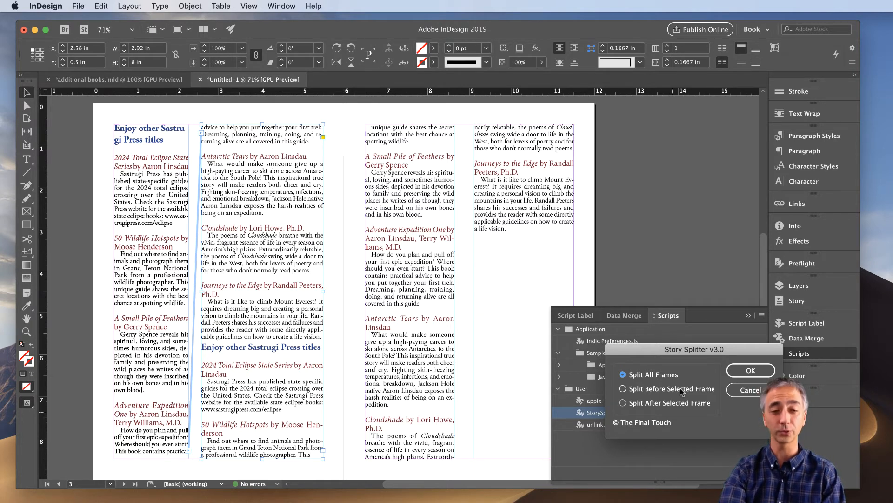
left_click(749, 390)
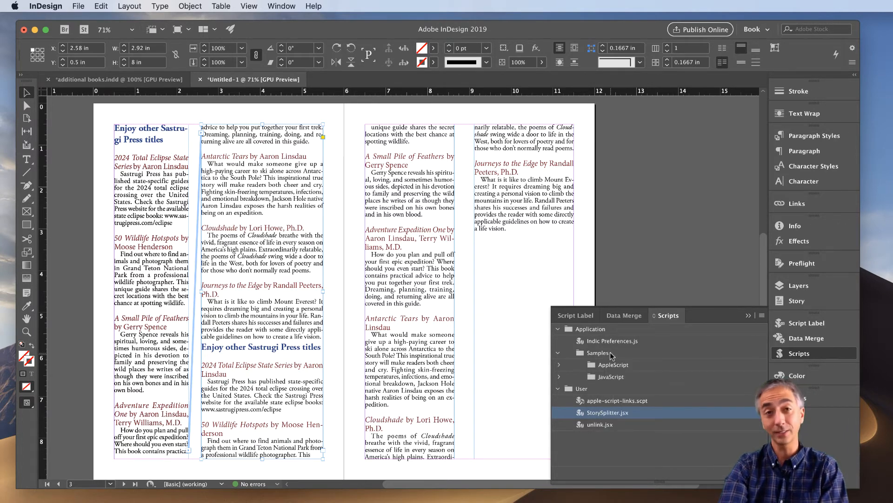